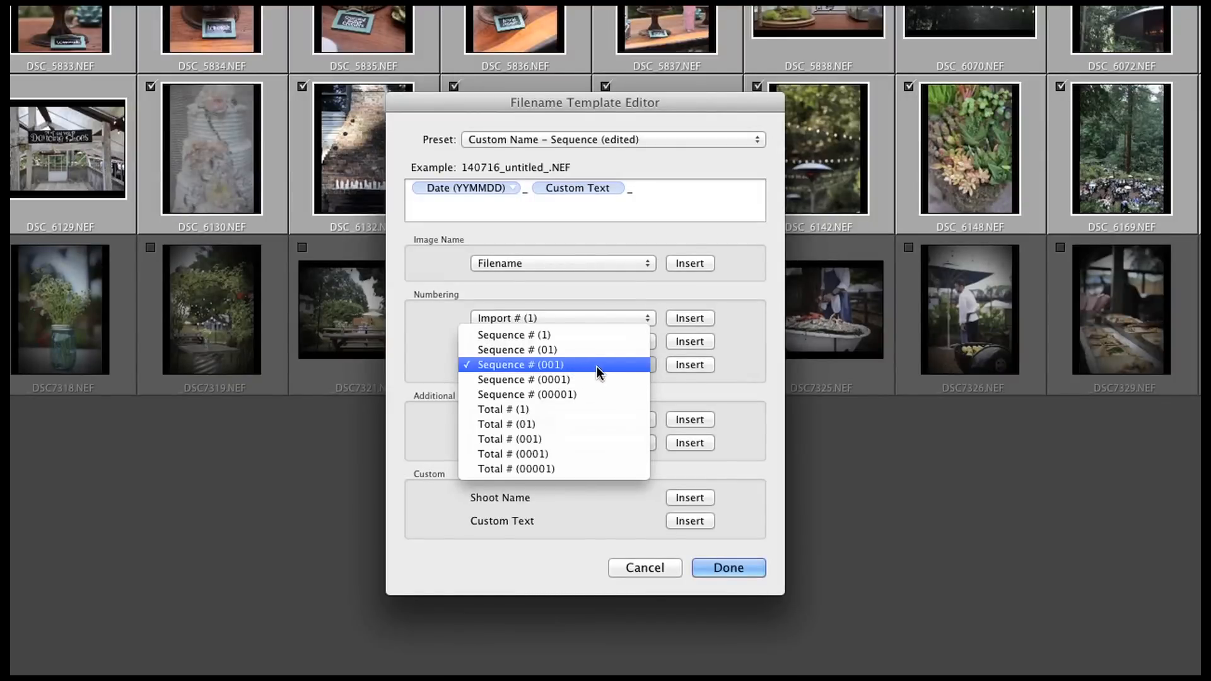
mouse_move(524, 380)
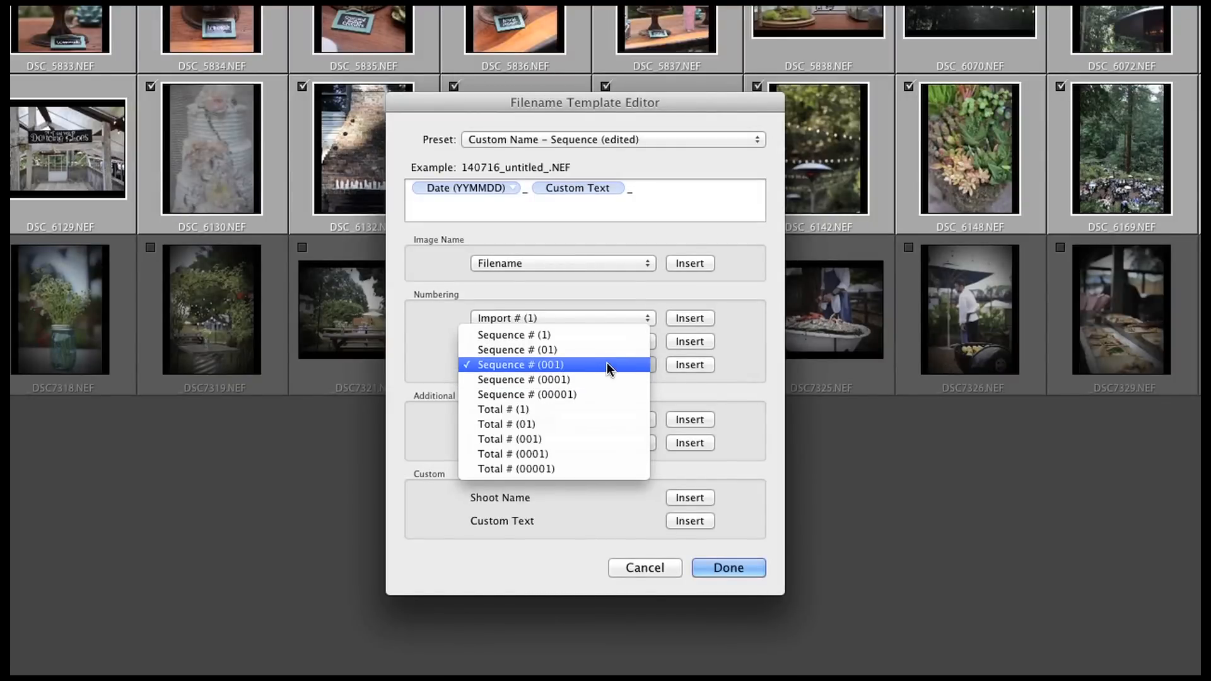
mouse_move(524, 379)
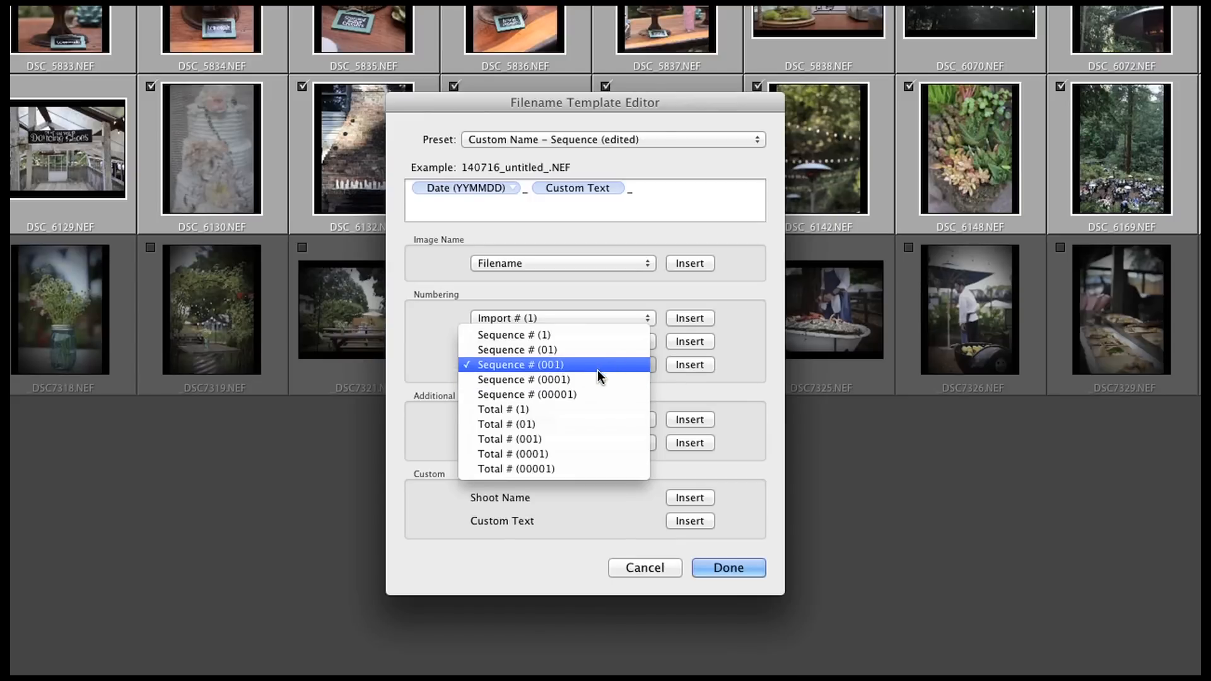
mouse_move(580, 367)
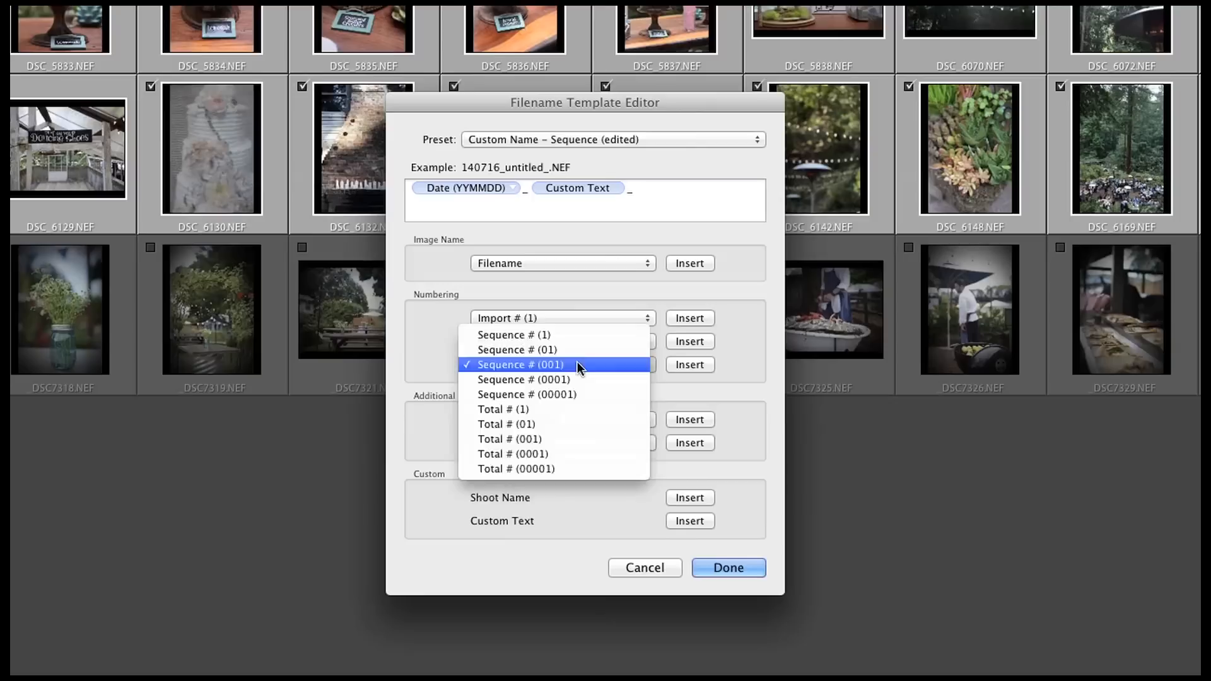
Insert a three-digit Sequence # (001) token, making the sample 140716_untitled_001.NEF
left_click(520, 364)
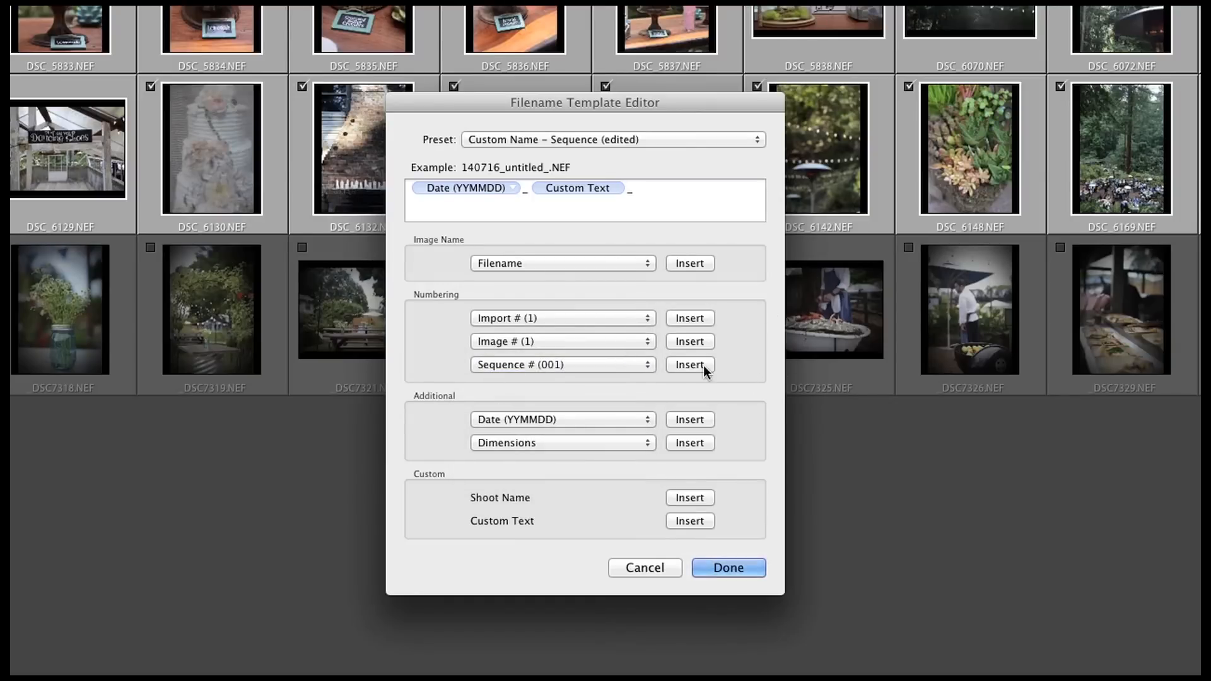
left_click(689, 364)
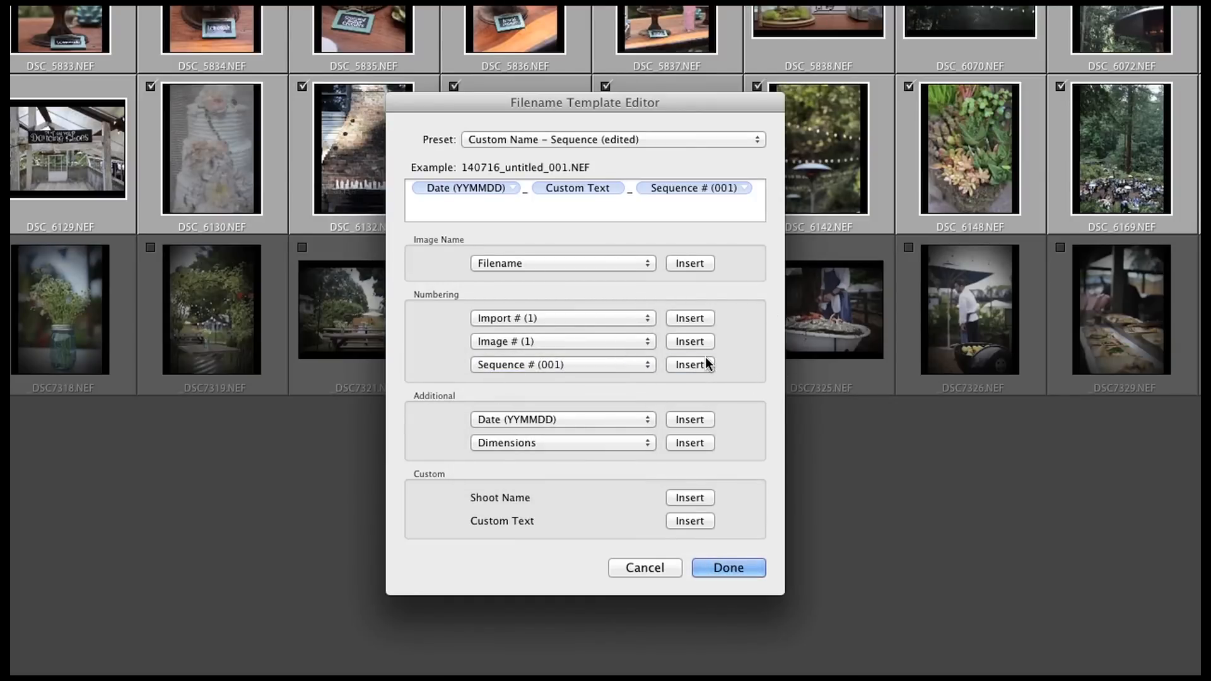
mouse_move(559, 264)
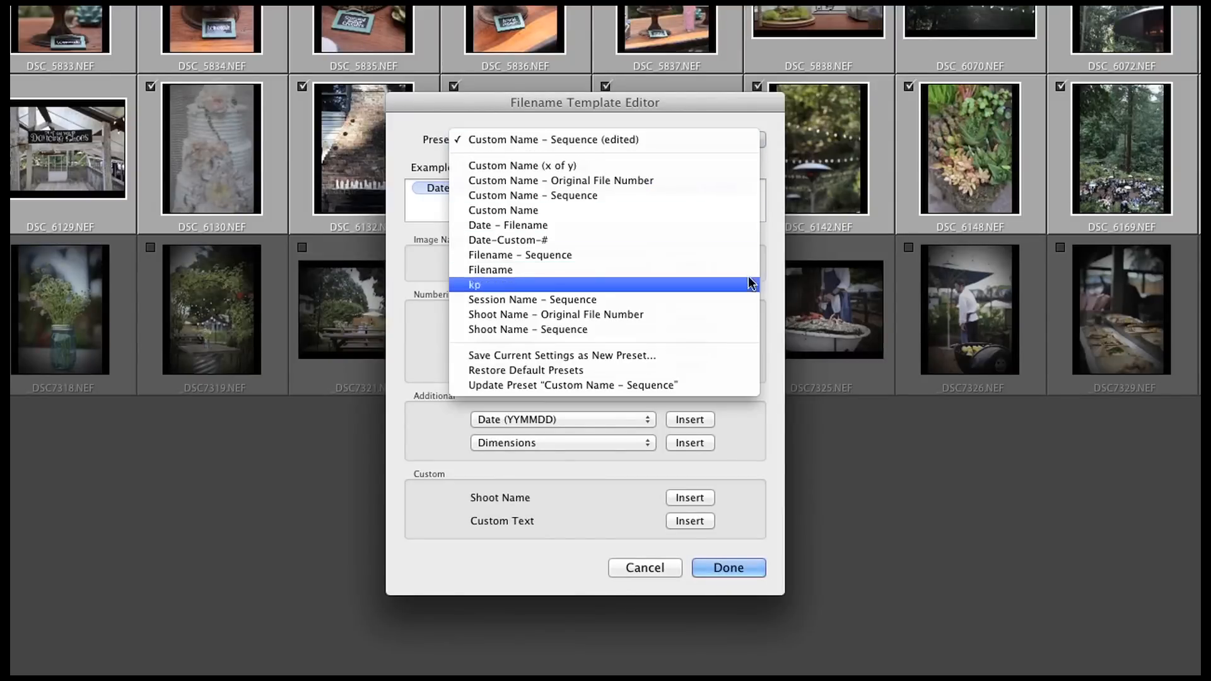
mouse_move(699, 355)
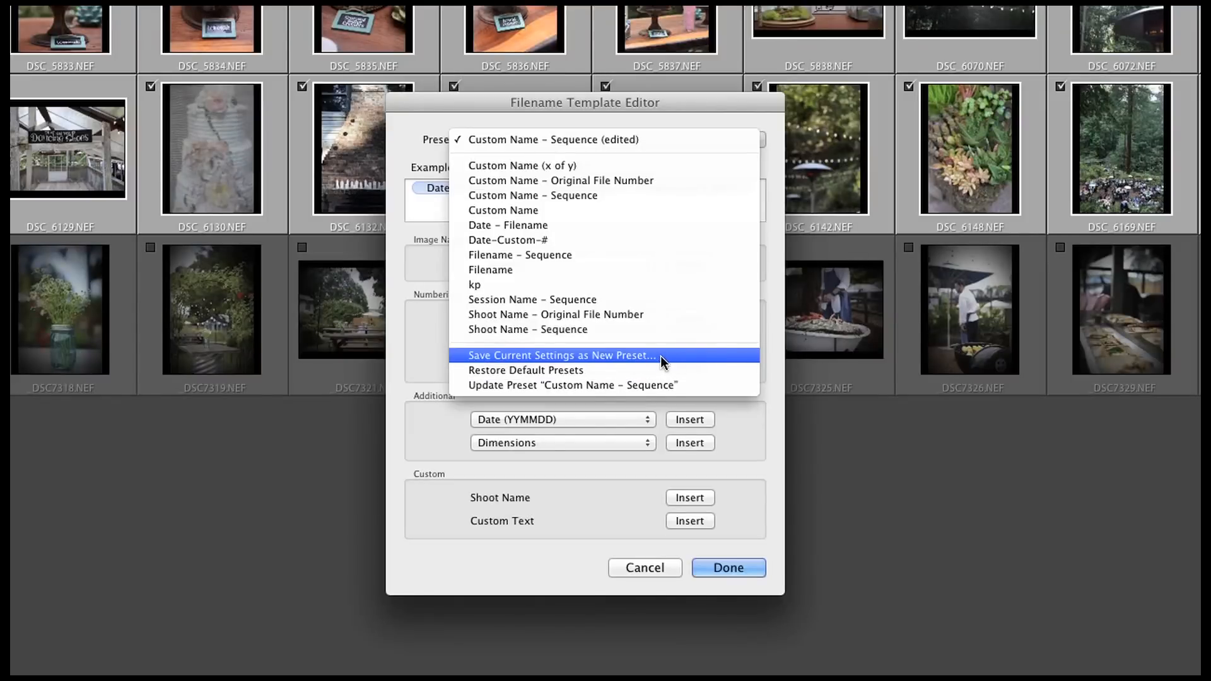
Create preset Date_Custom Text_Seq# from the current template and finish the template editor
left_click(560, 356)
type("Date_Custom Text_")
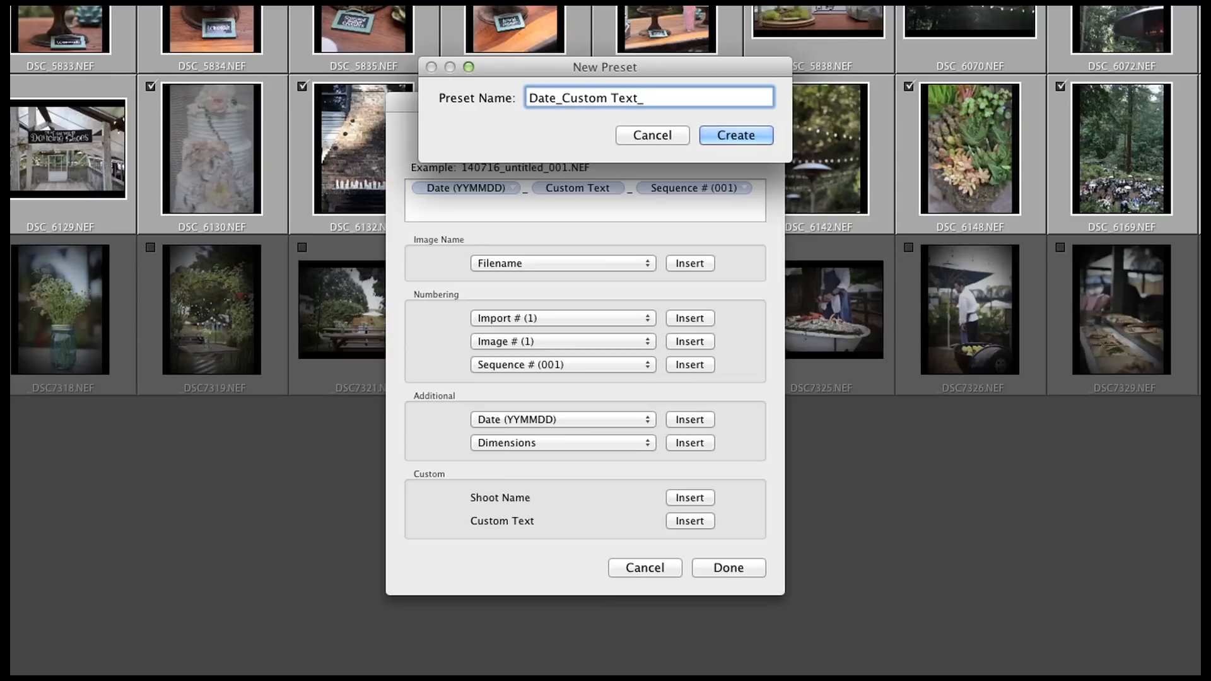
type("Seq")
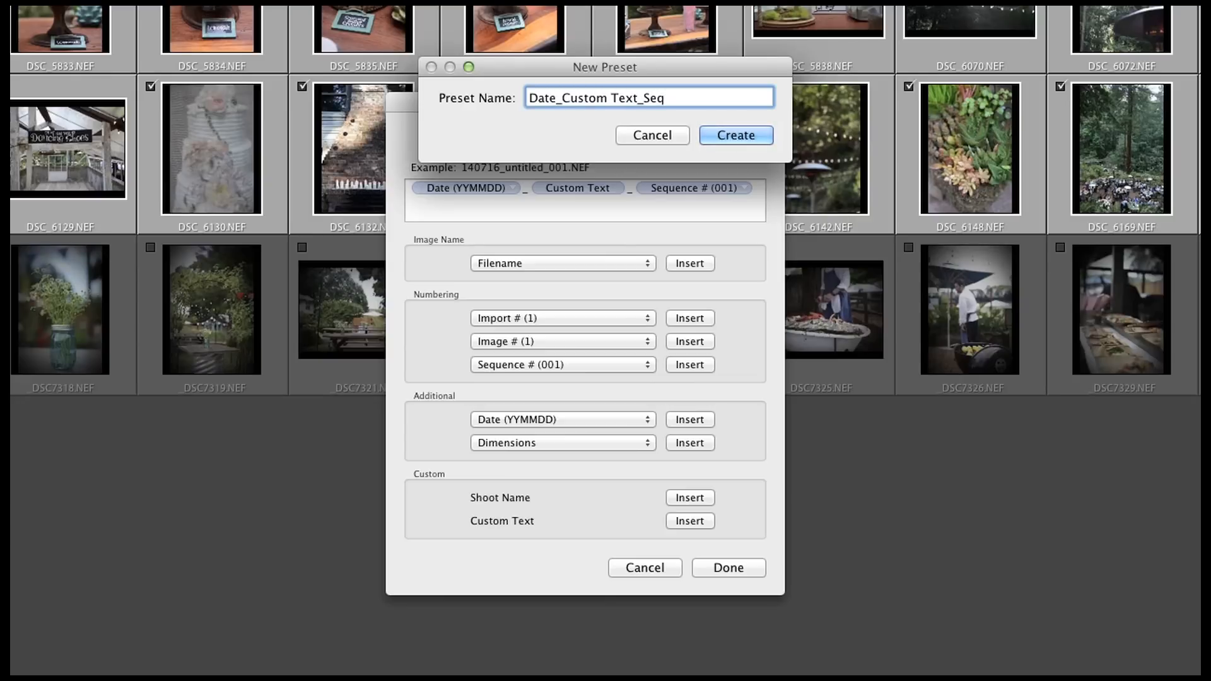
type("#")
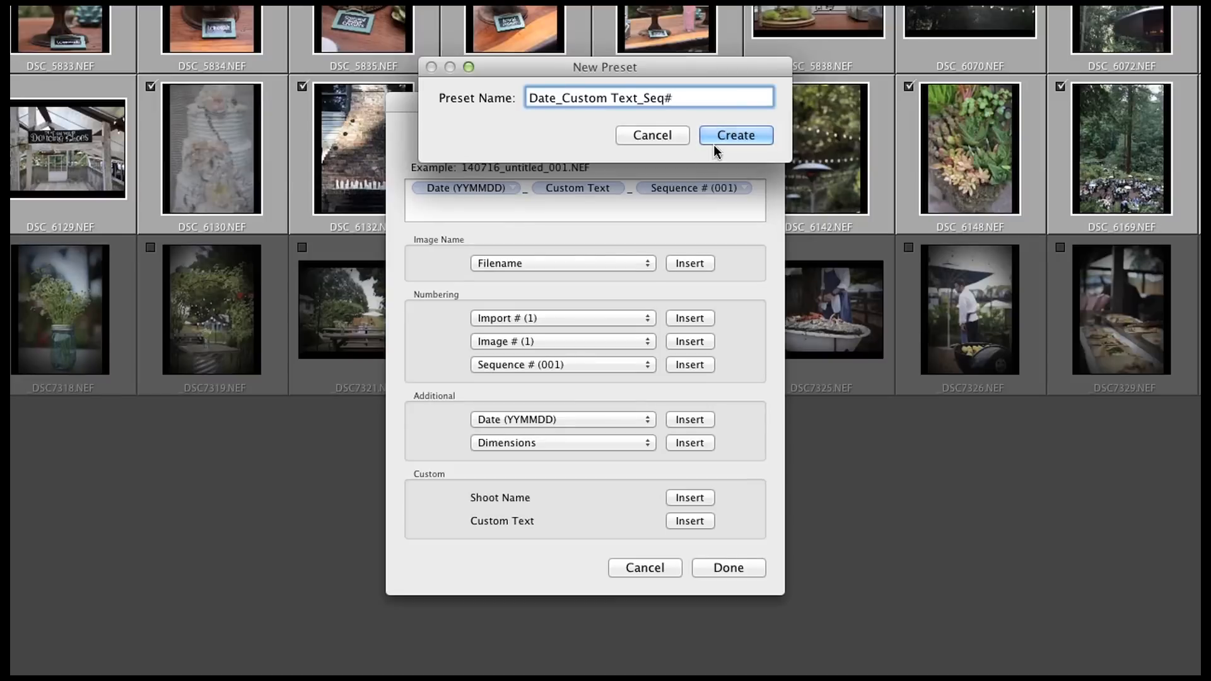
left_click(734, 135)
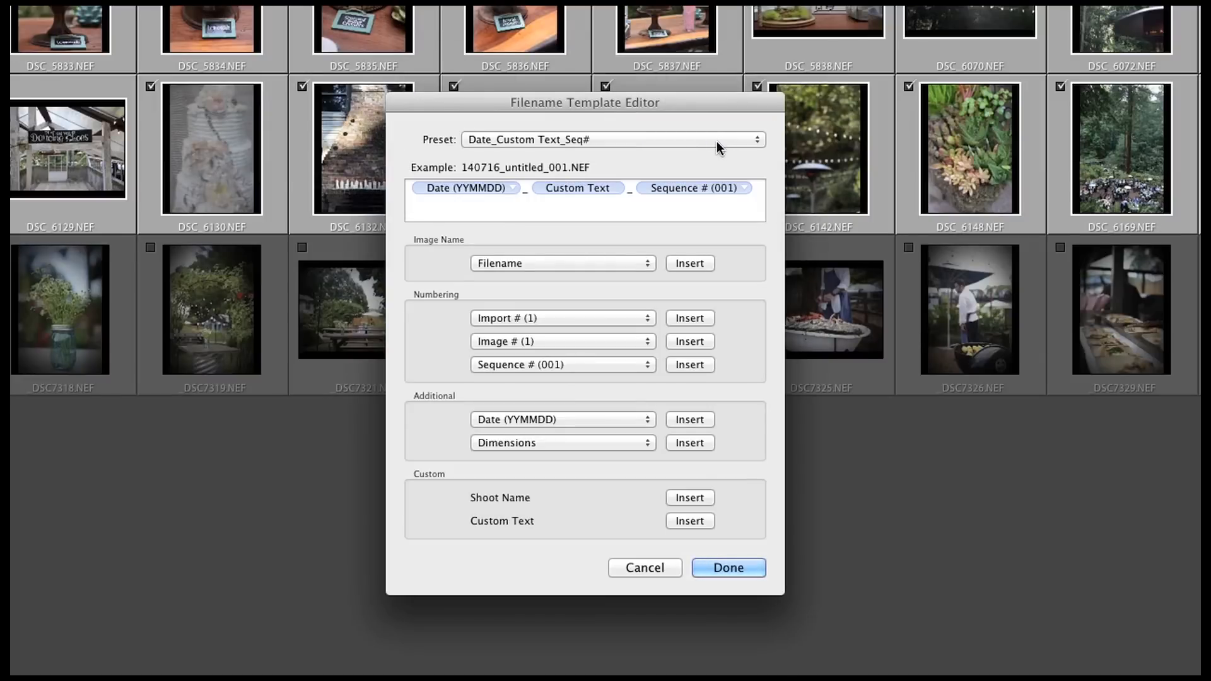
left_click(726, 567)
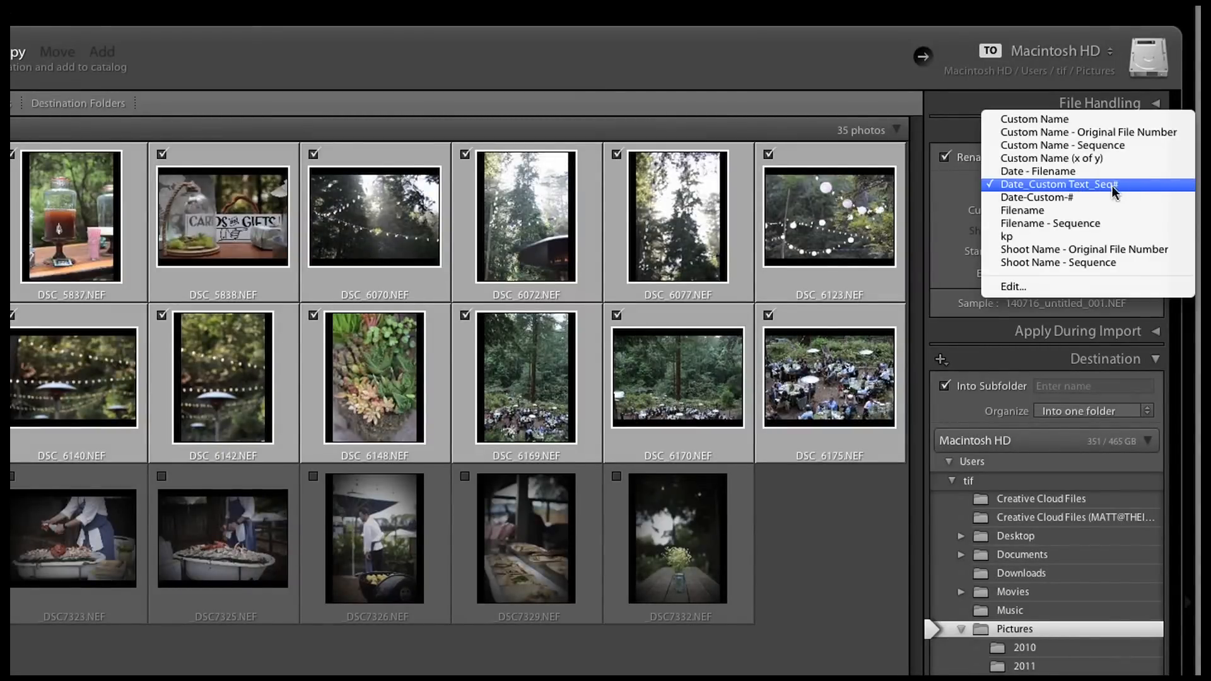
mouse_move(1150, 192)
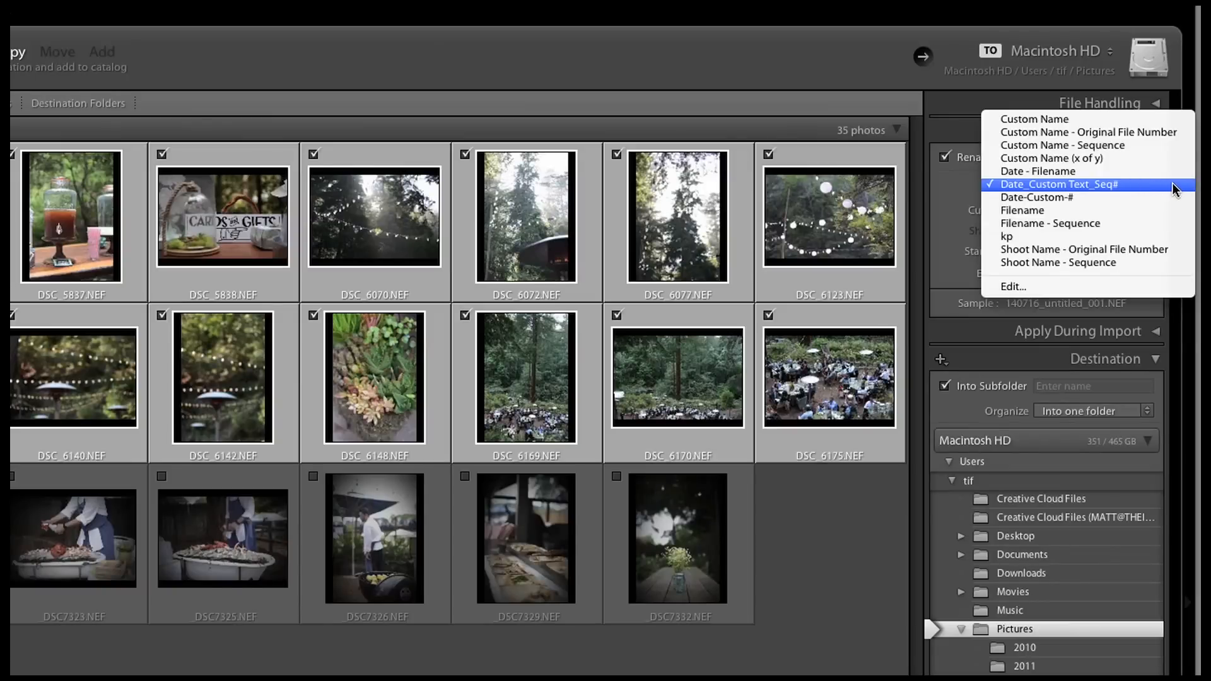
Choose Date_Custom Text_Seq# as the File Renaming template, sample 140716_untitled_001.NEF
left_click(1059, 184)
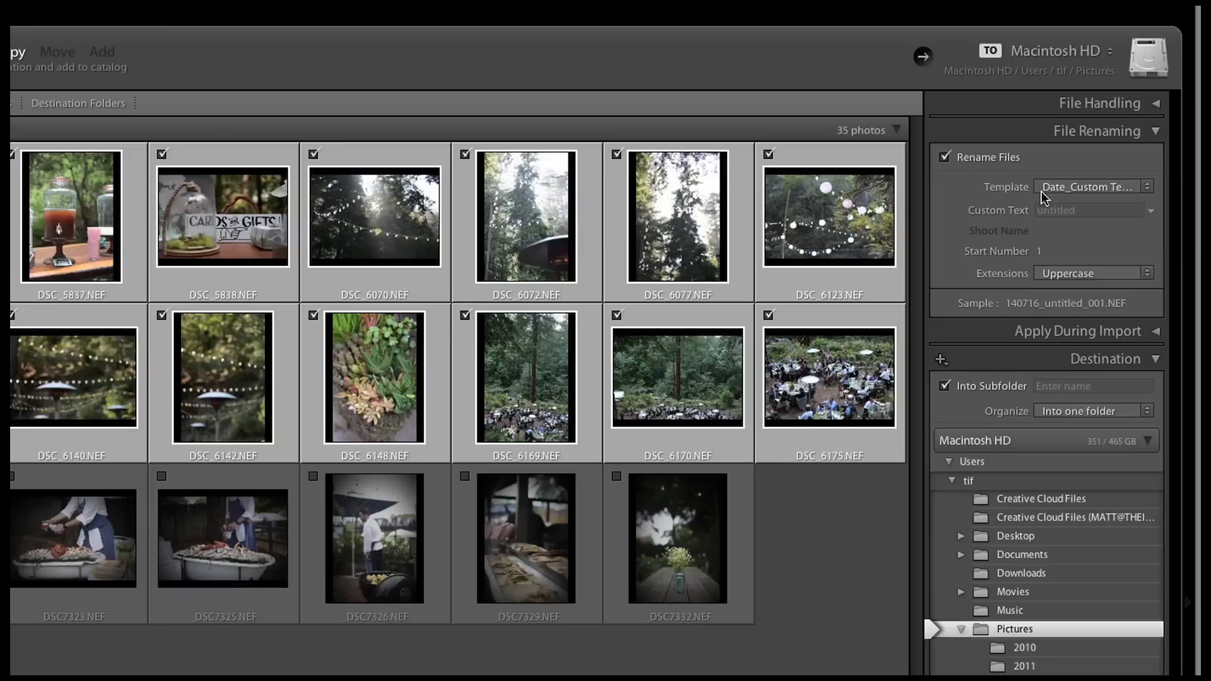
mouse_move(1033, 222)
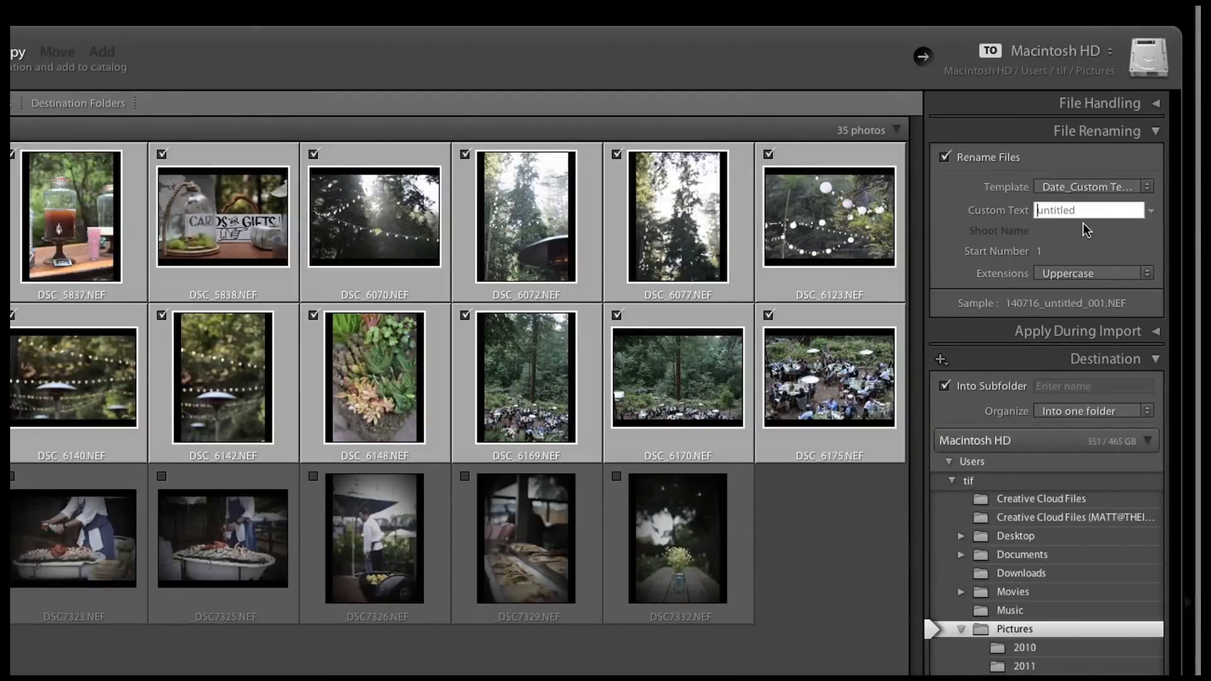
Enter custom text JohnJane so the sample reads 140716_JohnJane_001.NEF
type("John")
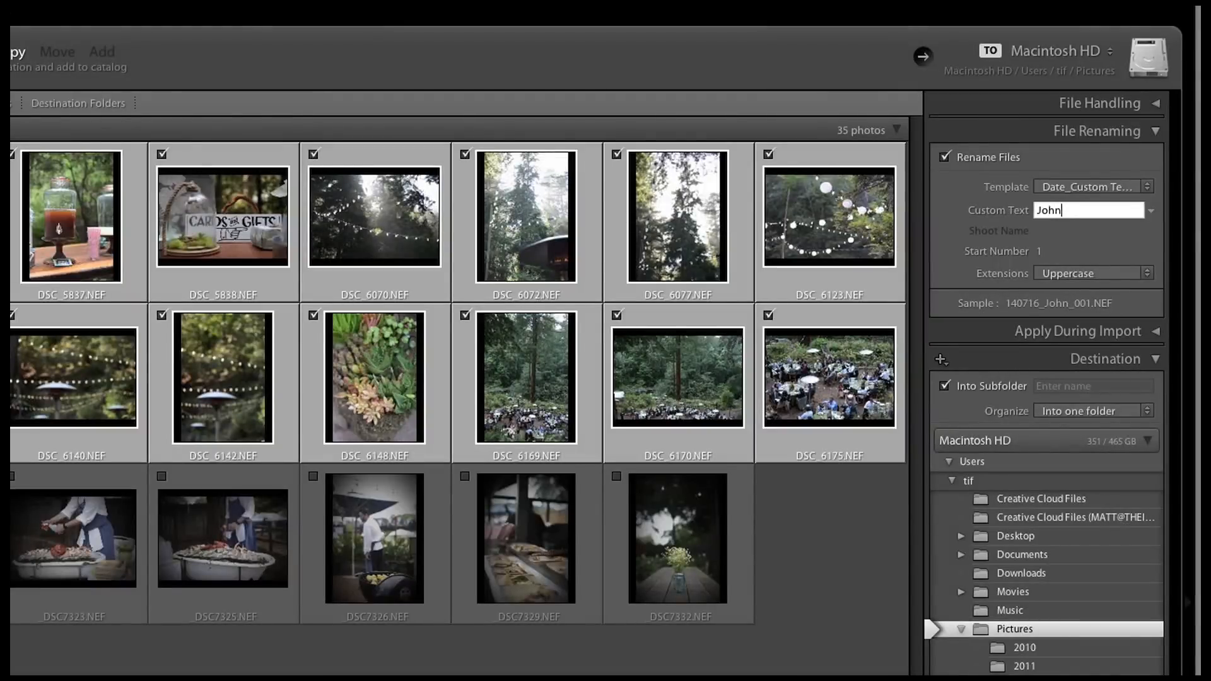
type("Jane")
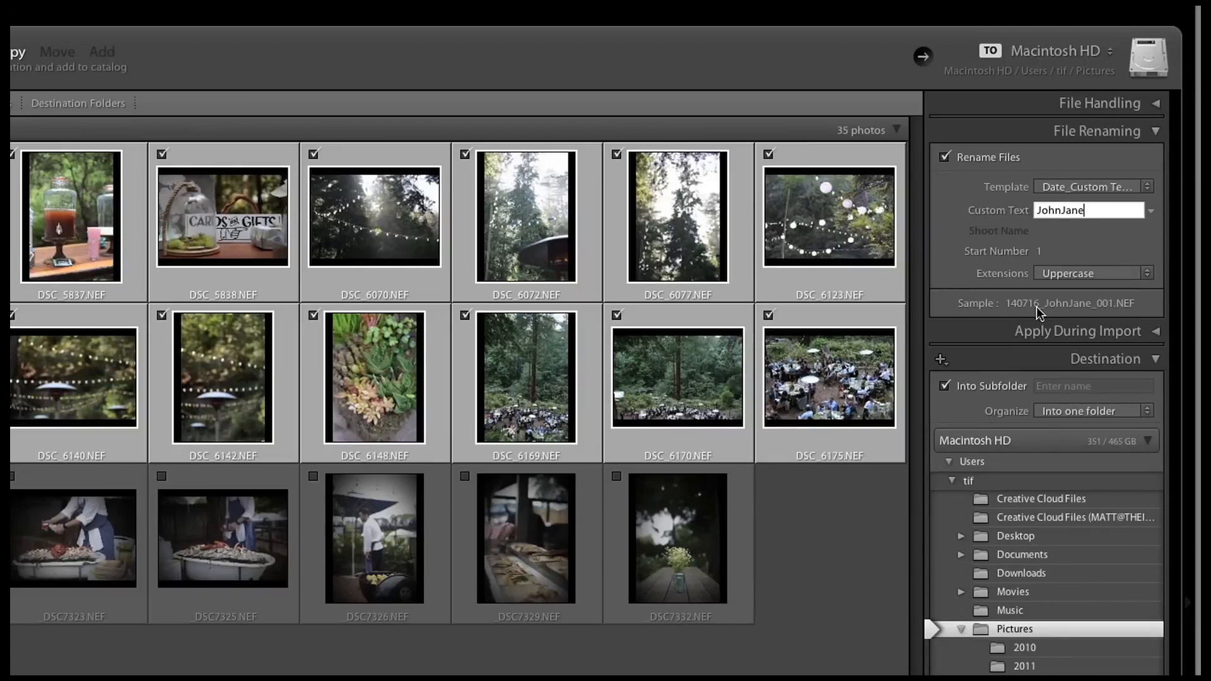
mouse_move(1038, 317)
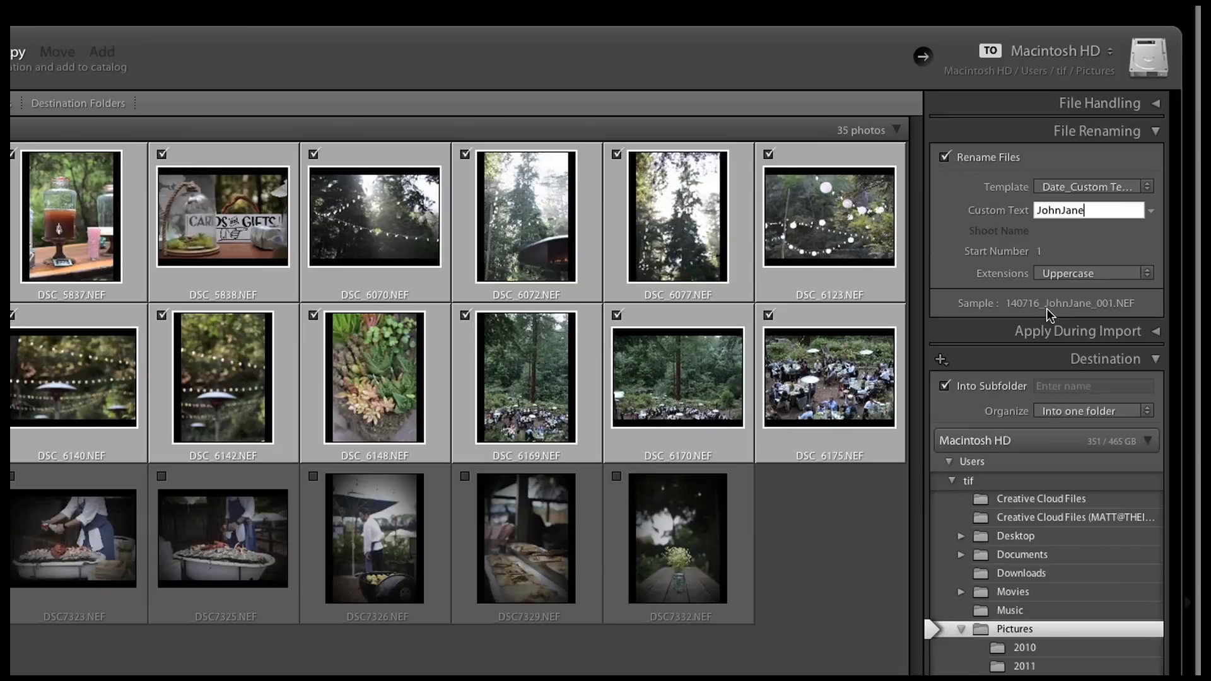
mouse_move(1081, 313)
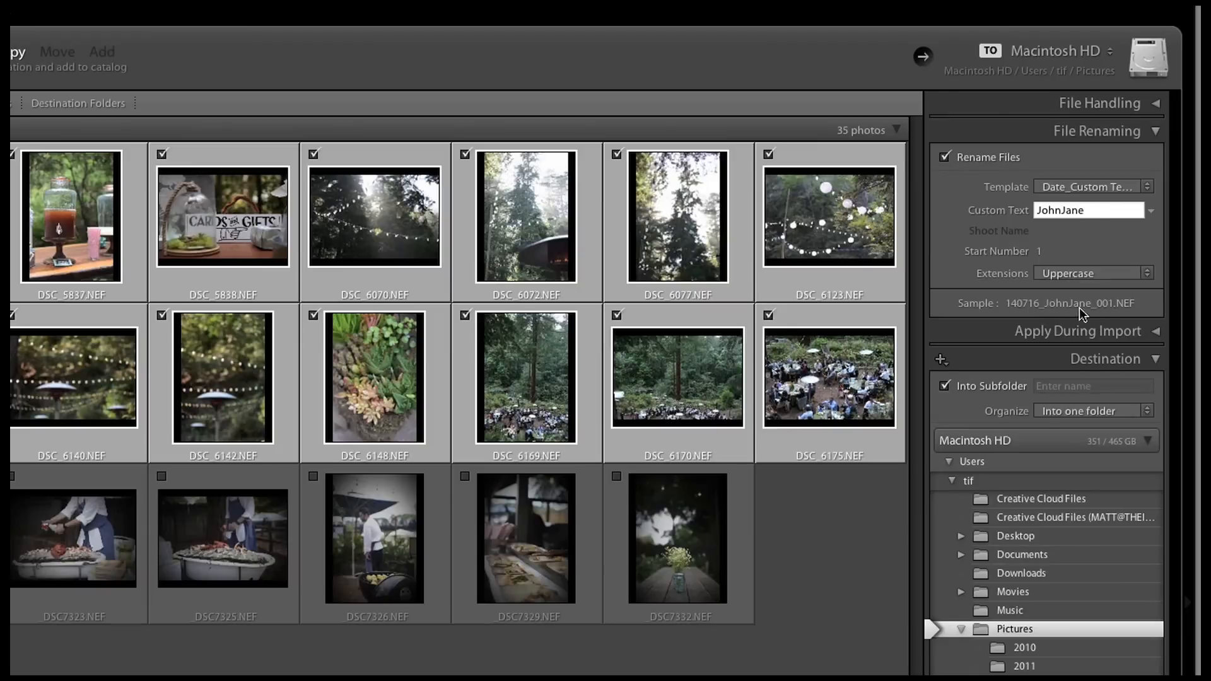
mouse_move(1051, 319)
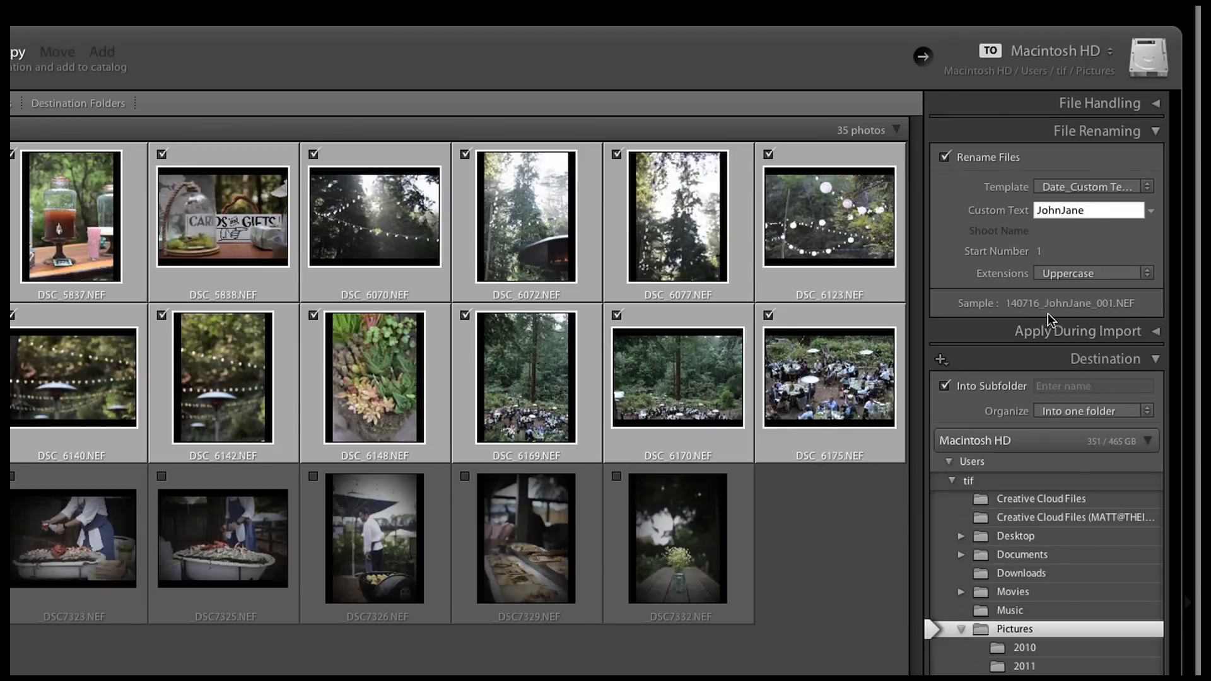
left_click(1089, 211)
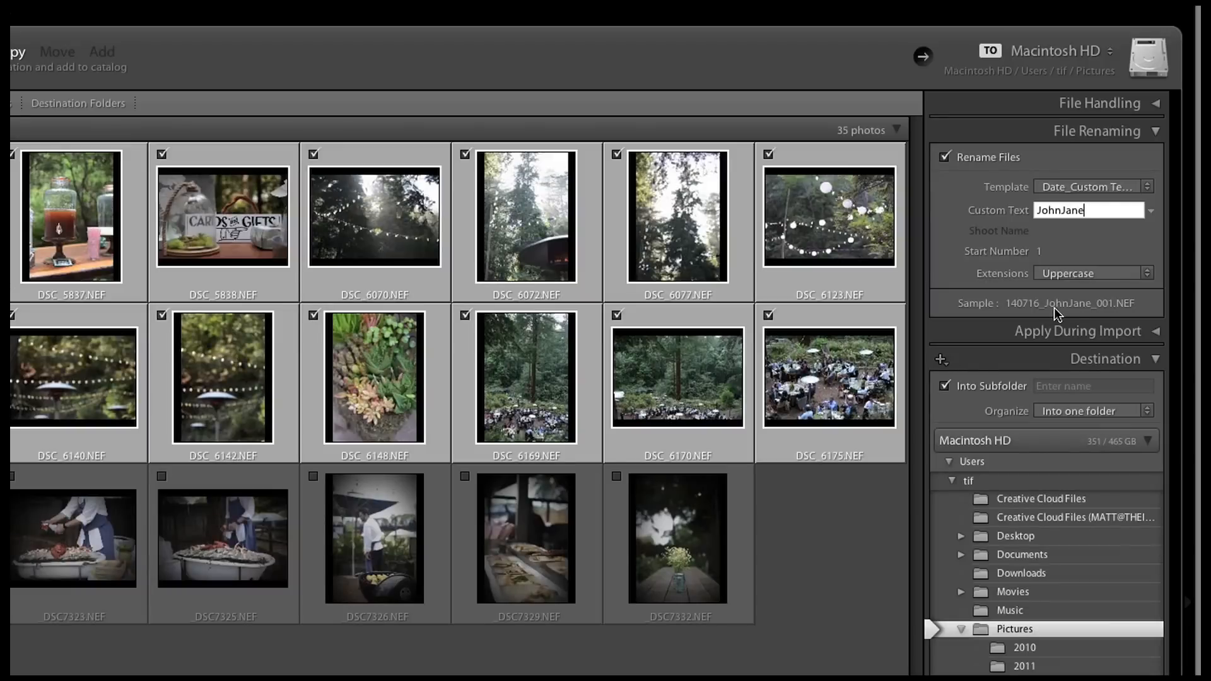
mouse_move(1066, 324)
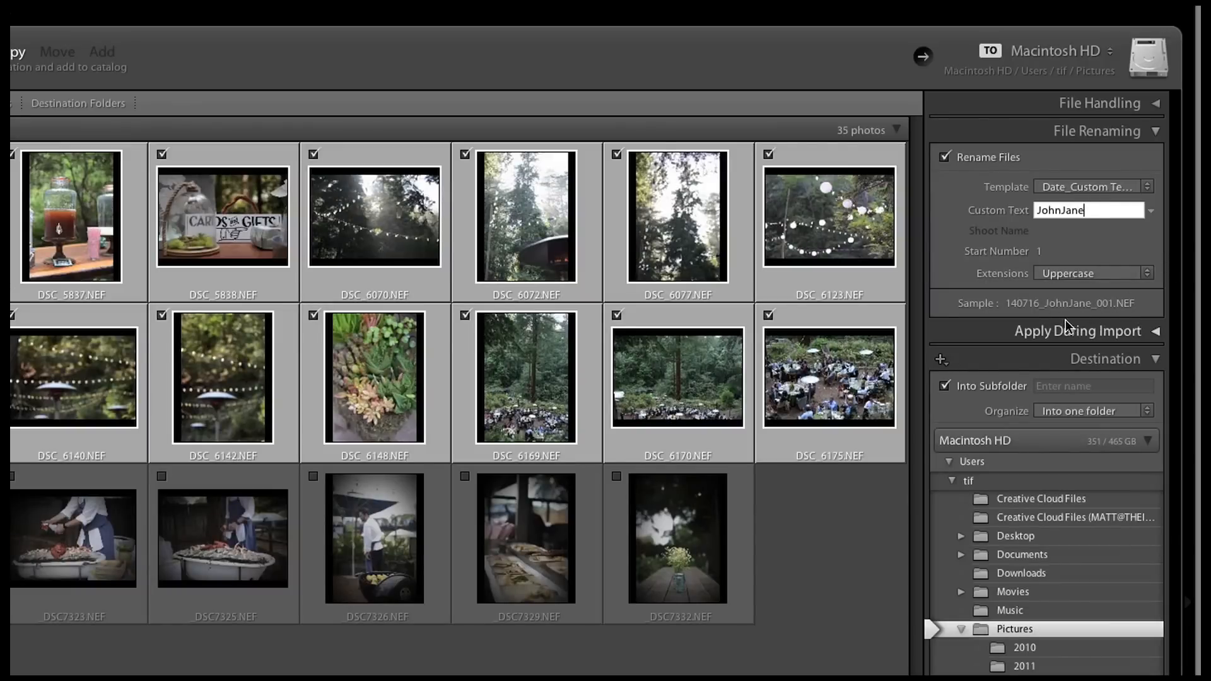